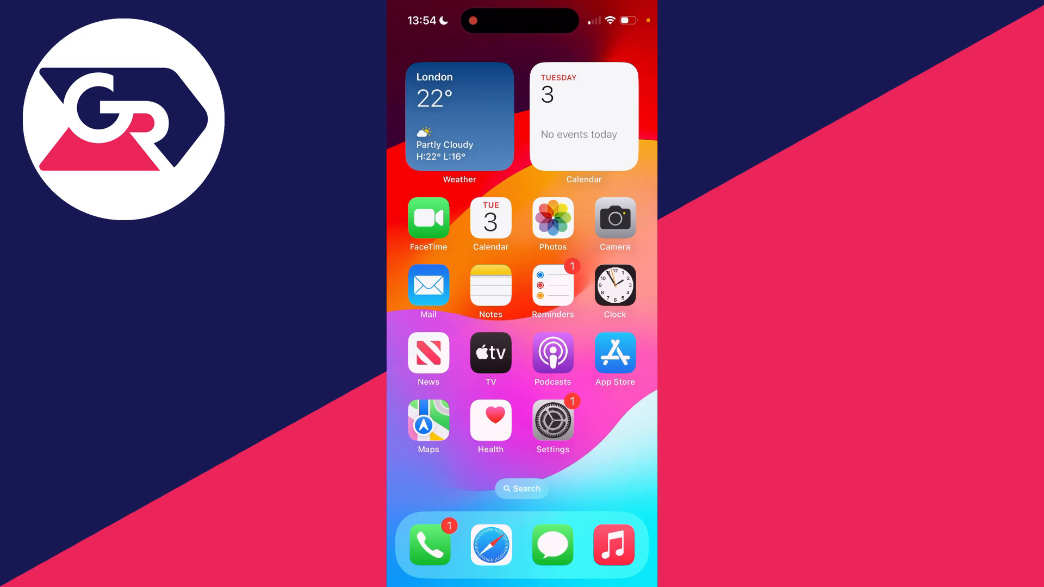
Delete the water glass, plant and speaker photo so it moves to Recently Deleted.
left_click(553, 219)
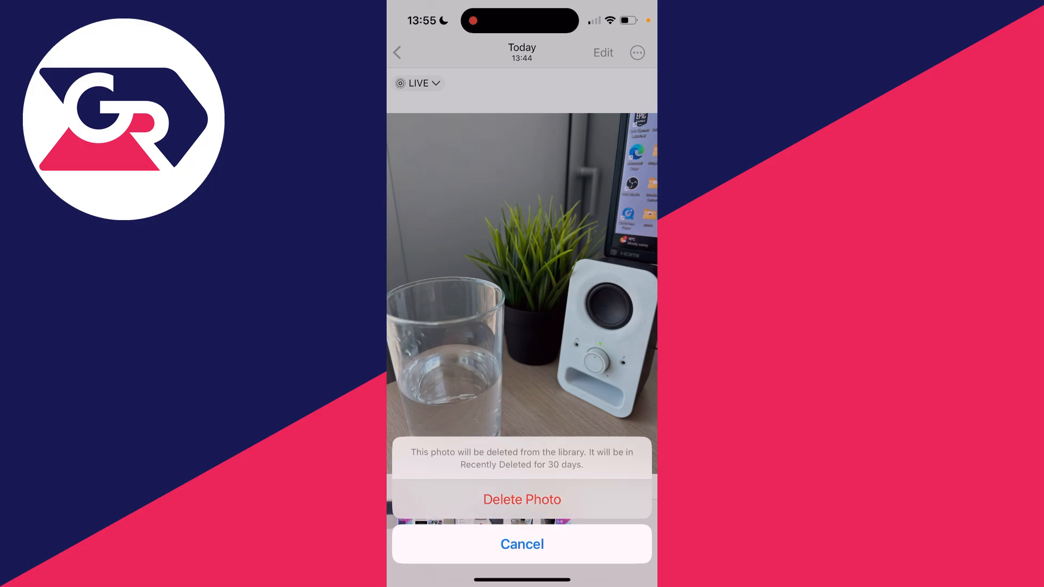
left_click(522, 499)
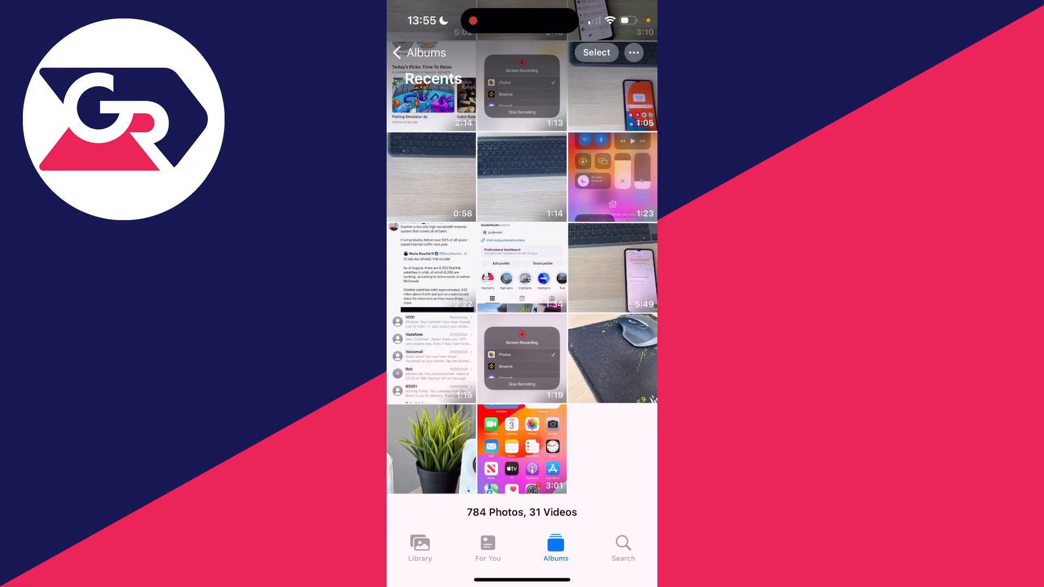
Reach the Recently Deleted album under Utilities and select the glass-and-plant photo.
left_click(418, 53)
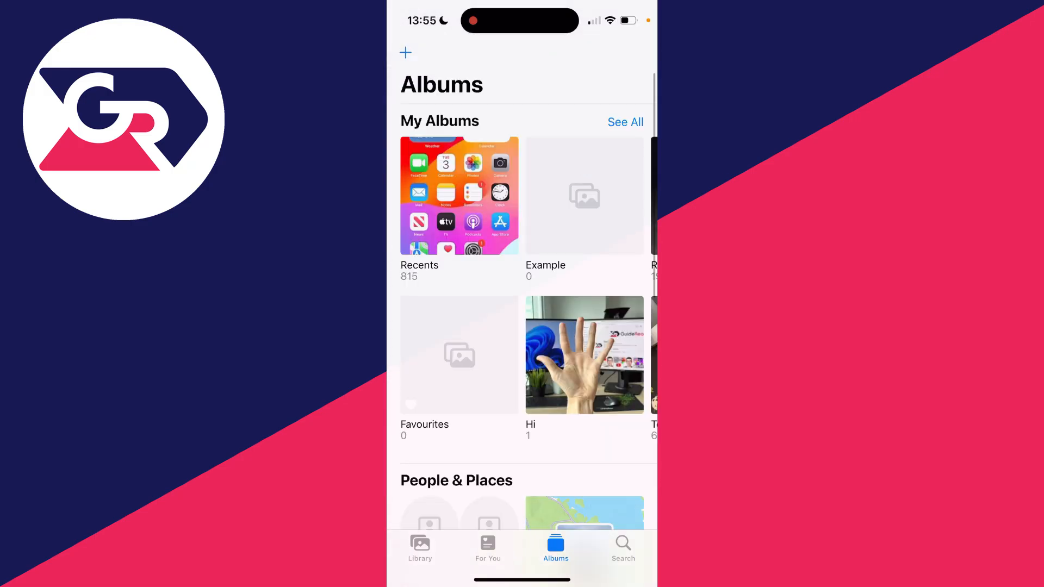
scroll("down", 3)
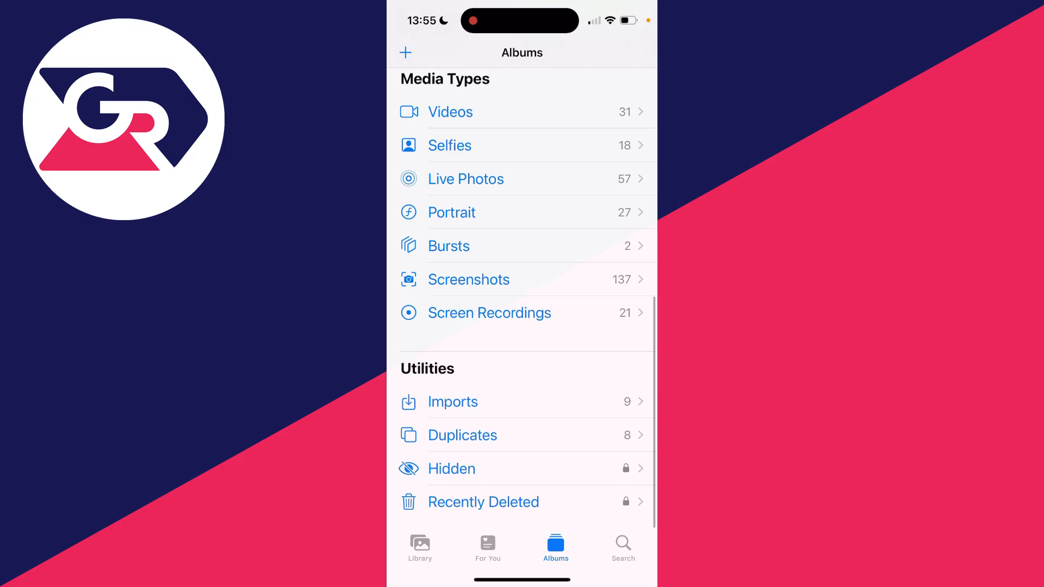
left_click(483, 503)
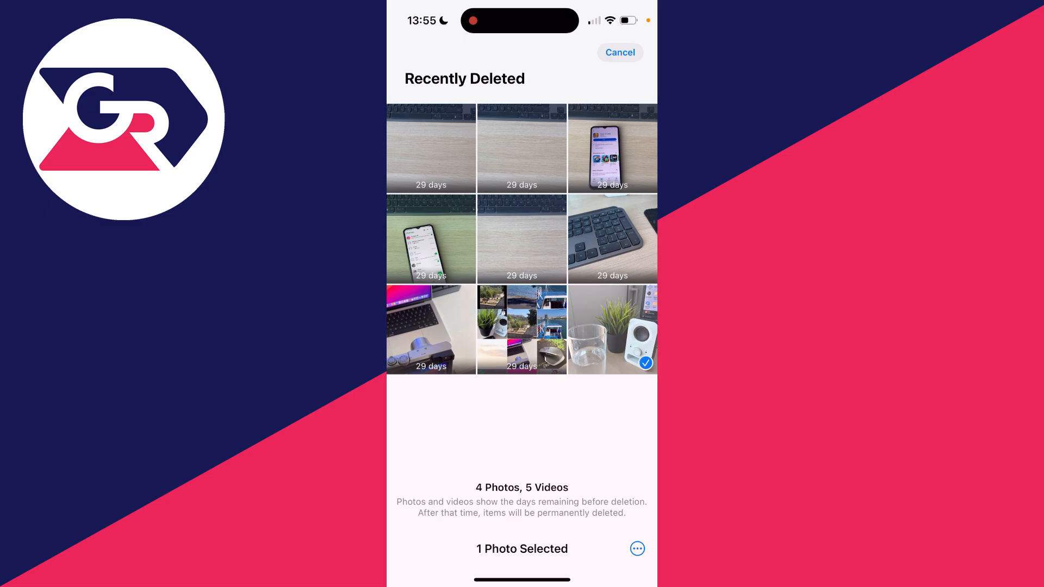
Recover the selected glass-and-plant photo into the library, then move on to Settings.
left_click(637, 548)
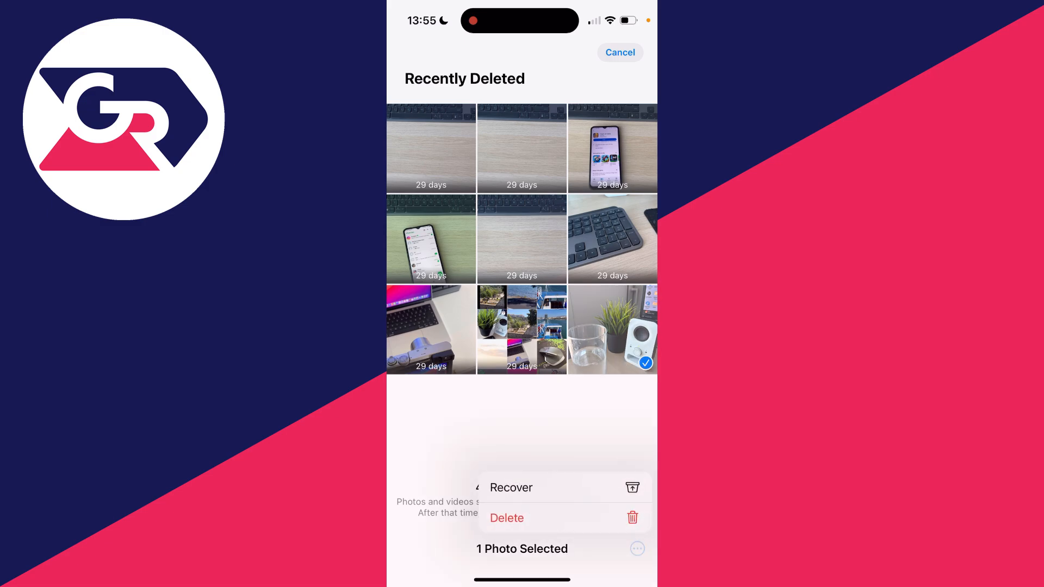
left_click(618, 53)
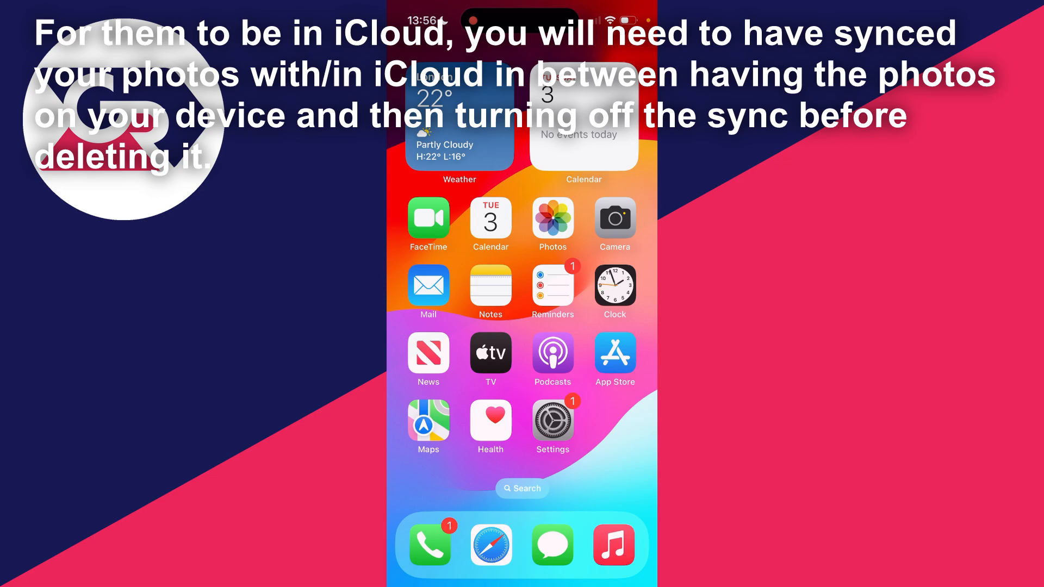
left_click(553, 420)
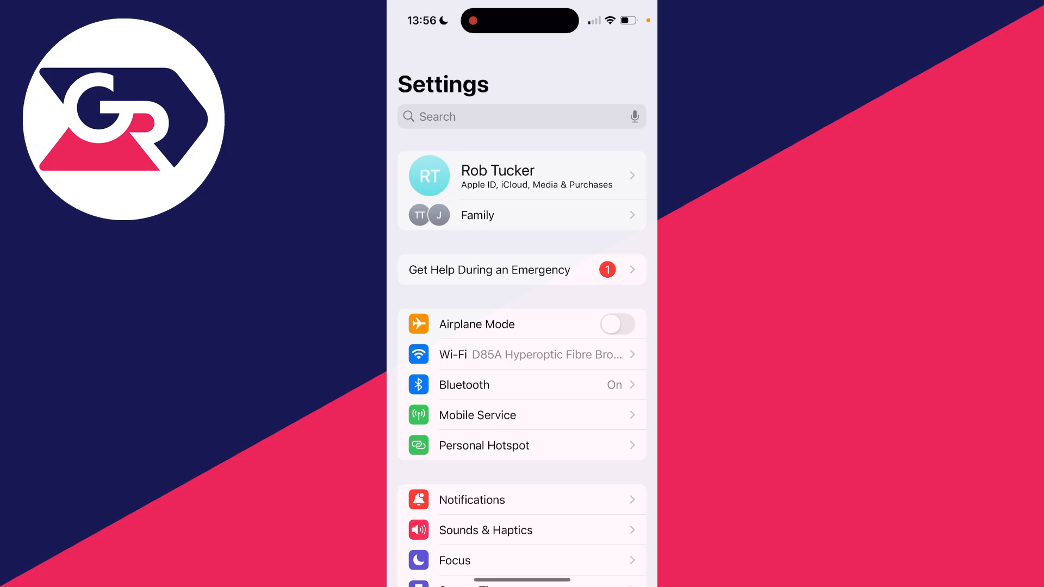
Review the Apple ID account's iCloud Photos sync settings.
left_click(521, 175)
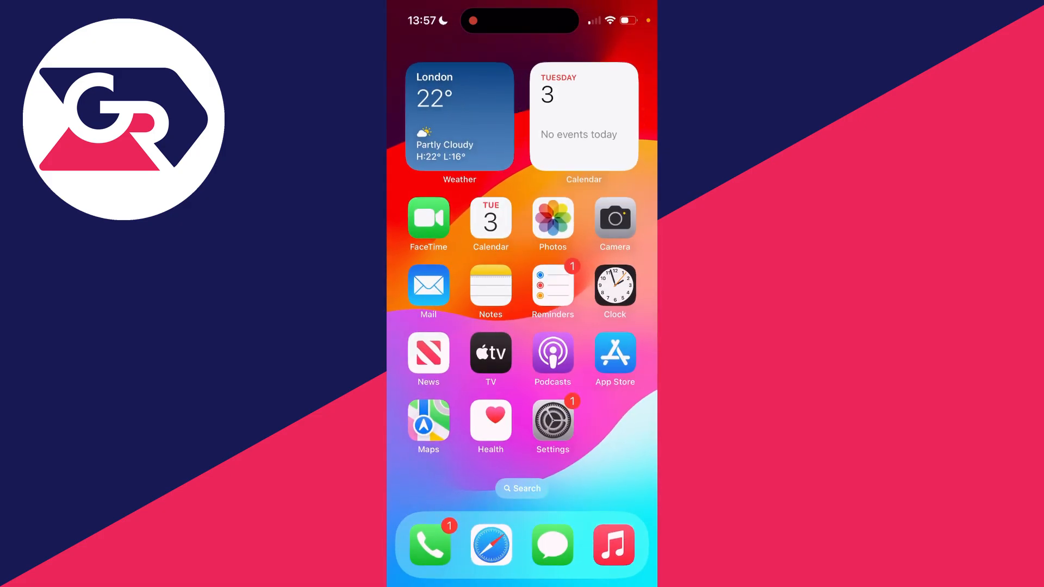
Sign in at icloud.com in Safari and open the Photos library of 305 photos and 1 video.
left_click(491, 545)
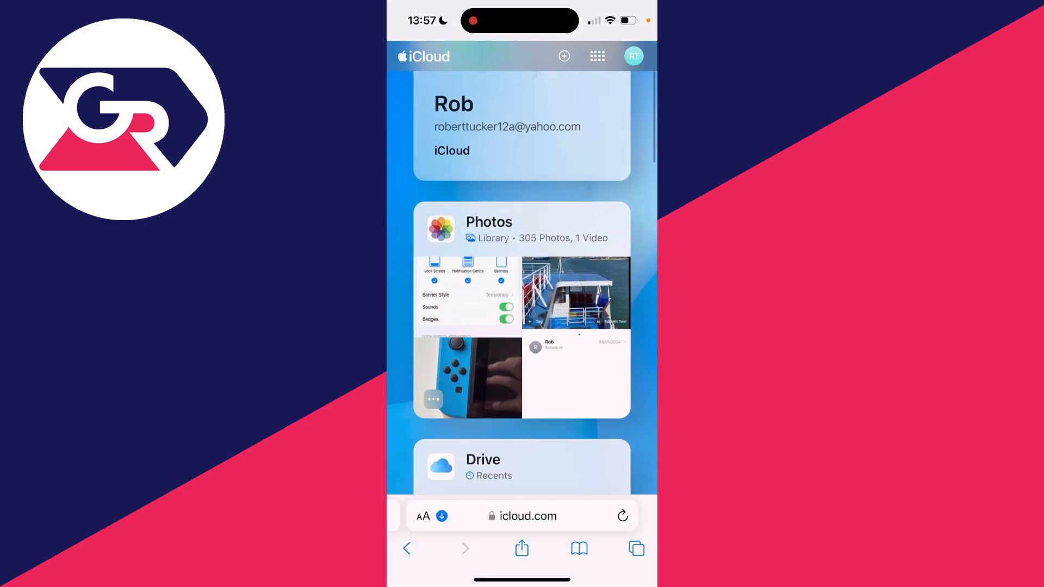
left_click(622, 515)
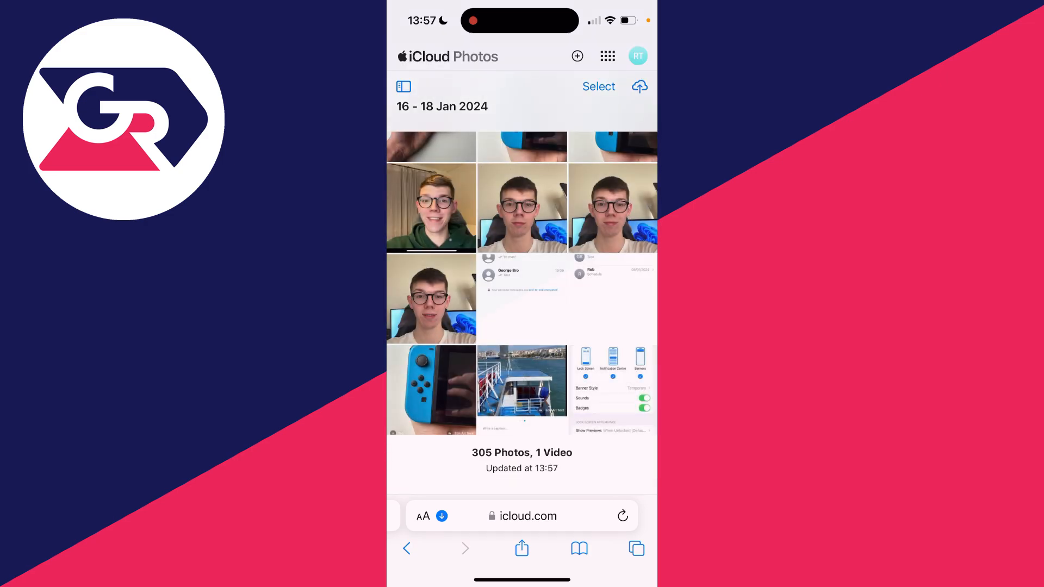
Select the portrait photo of the man at his desk and show its Download and Delete actions.
scroll("up", 3)
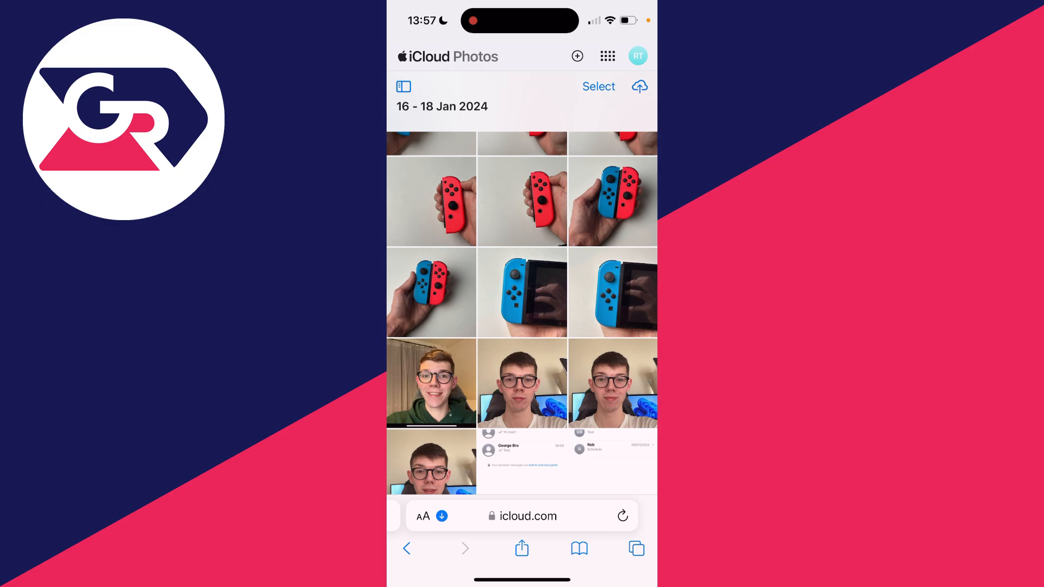
left_click(523, 383)
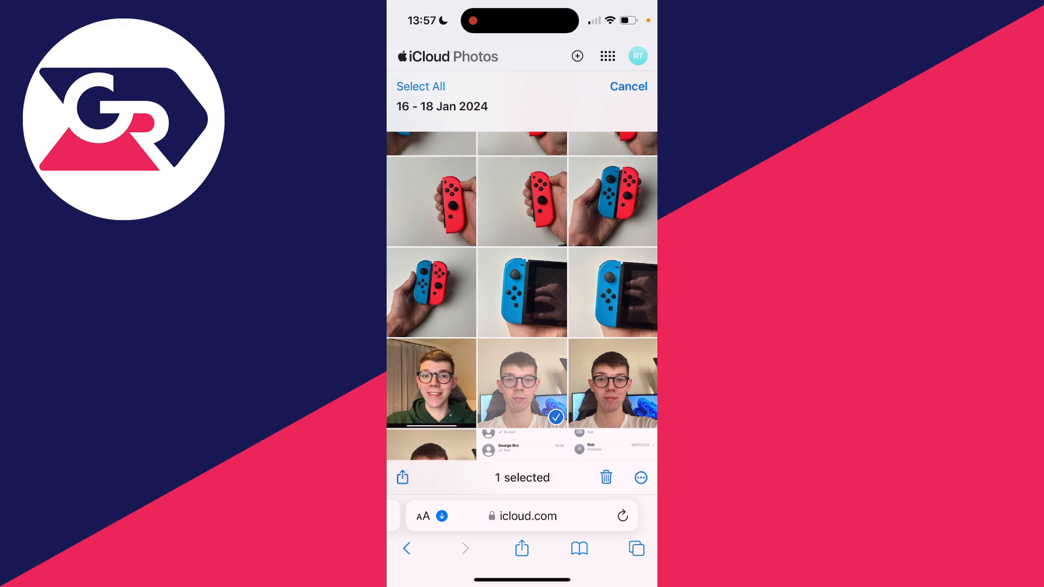
left_click(639, 477)
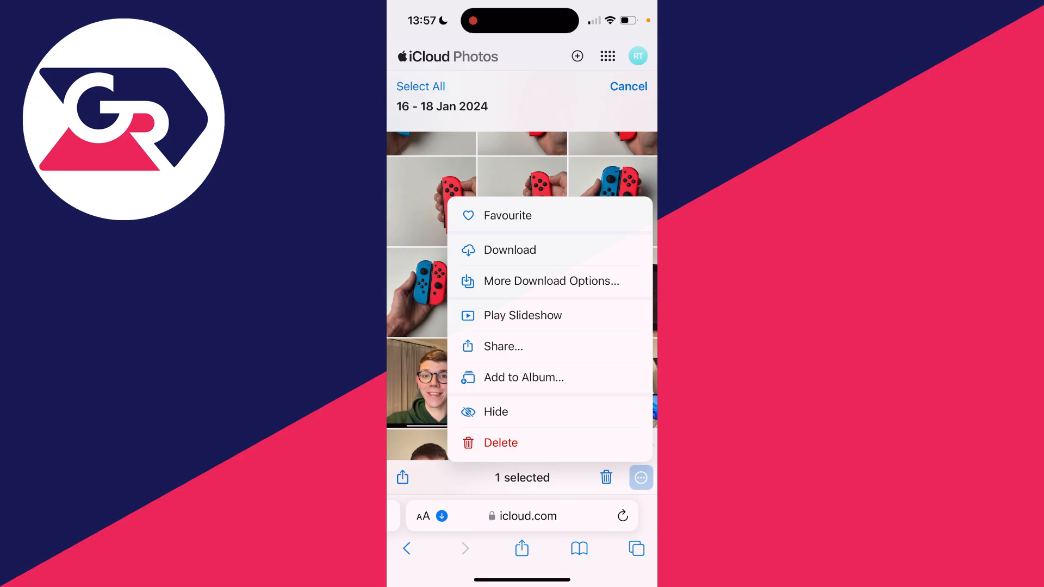